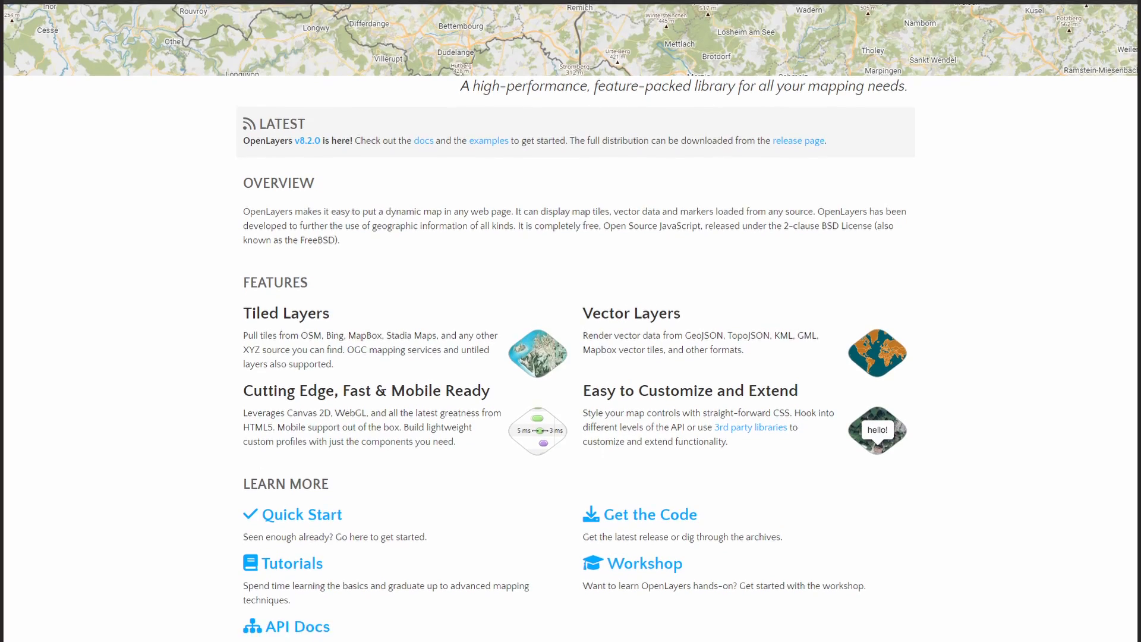
- Browse the OpenLayers home page and reach the Canvas Tiles example with its tile-coordinate map
{"action": "scroll", "scroll_direction": "down", "scroll_amount": 3}
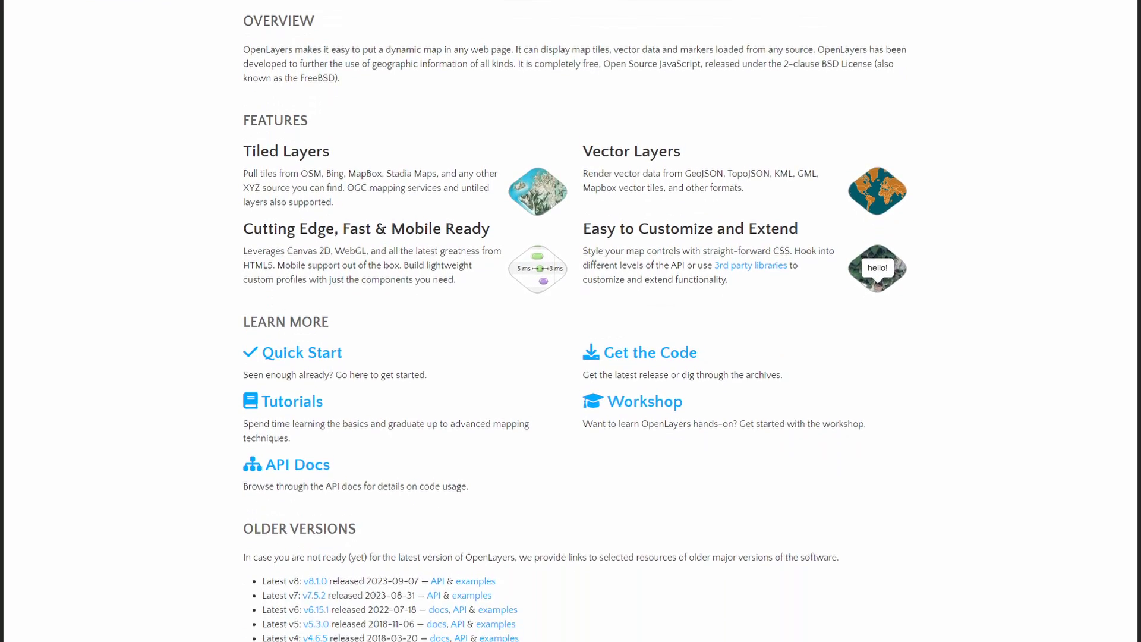
{"action": "scroll", "scroll_direction": "down", "scroll_amount": 3}
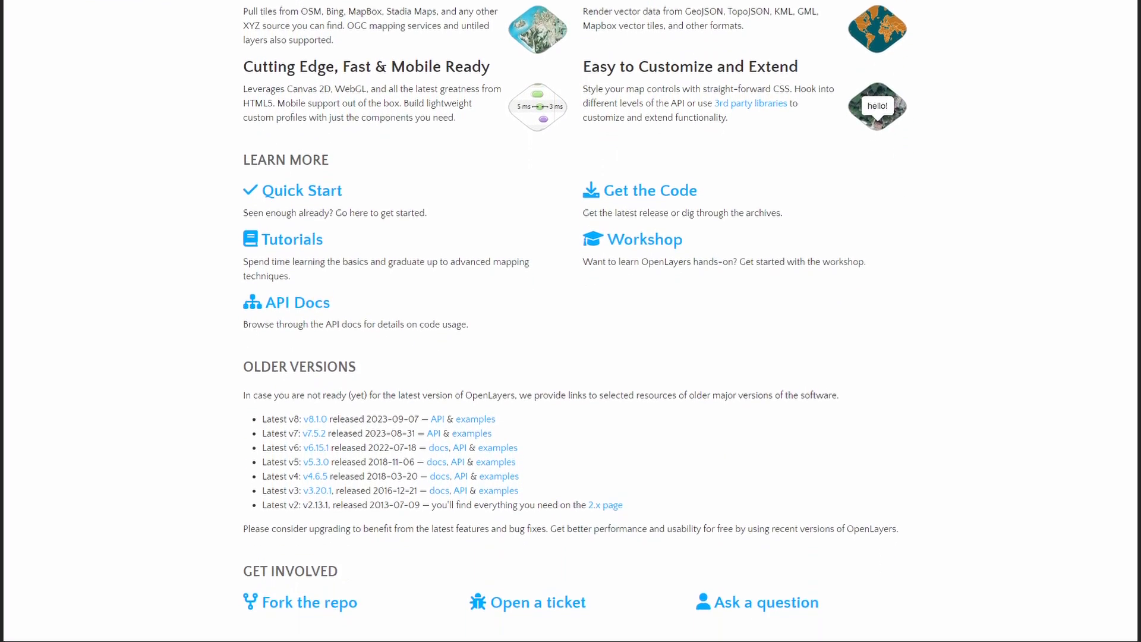
{"action": "scroll", "scroll_direction": "up", "scroll_amount": 3}
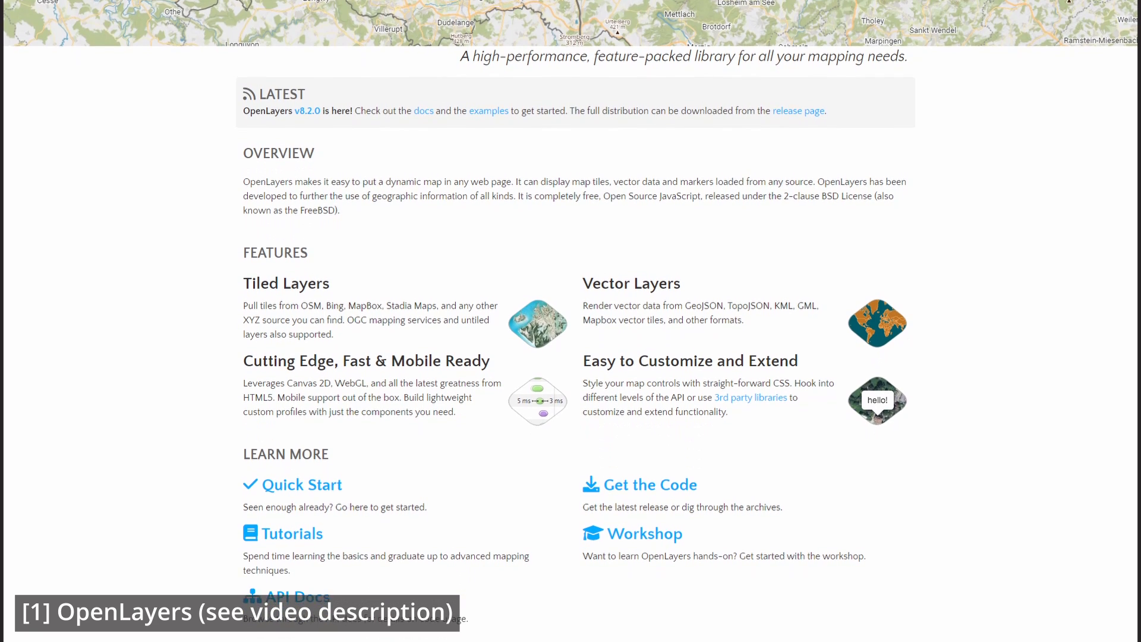
{"action": "scroll", "scroll_direction": "down", "scroll_amount": 3}
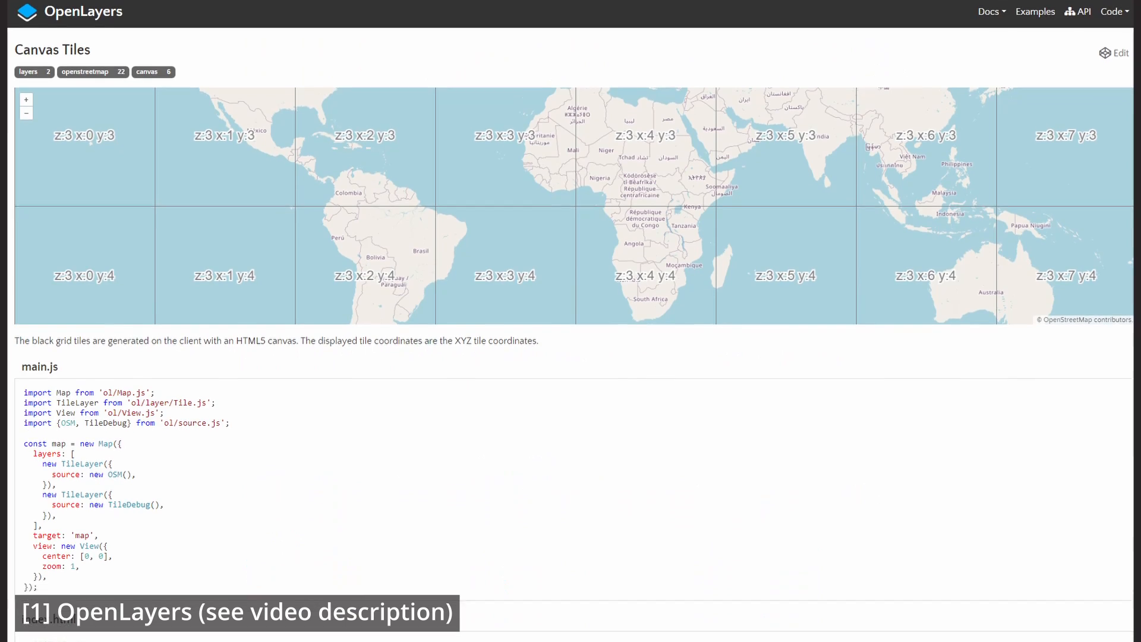
{"action": "scroll", "scroll_direction": "down", "scroll_amount": 3}
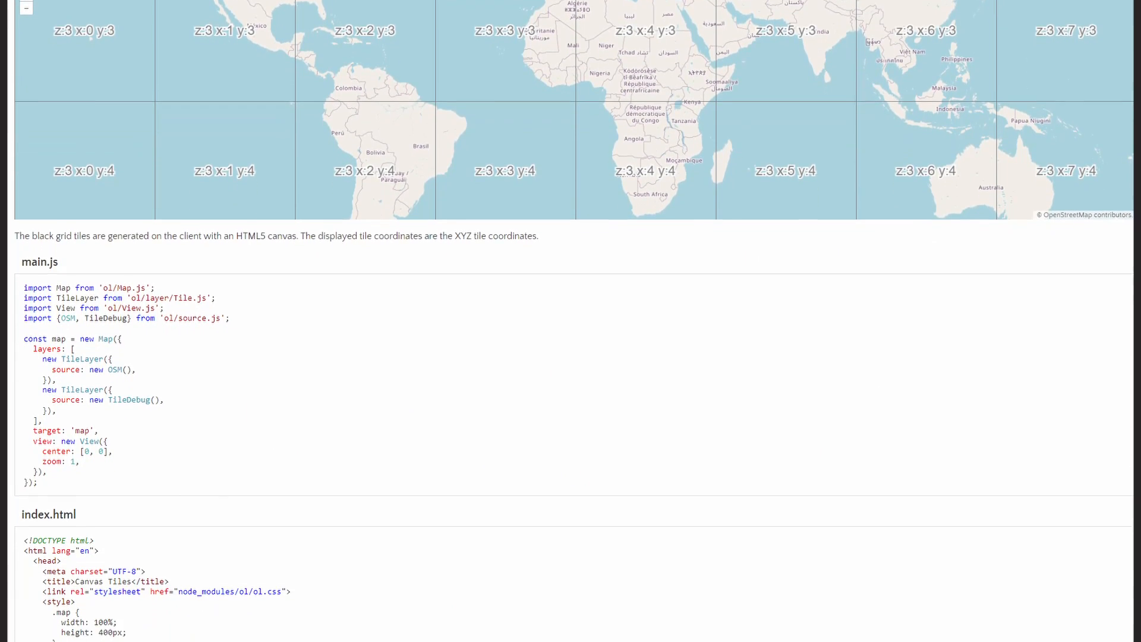
{"action": "scroll", "scroll_direction": "down", "scroll_amount": 3}
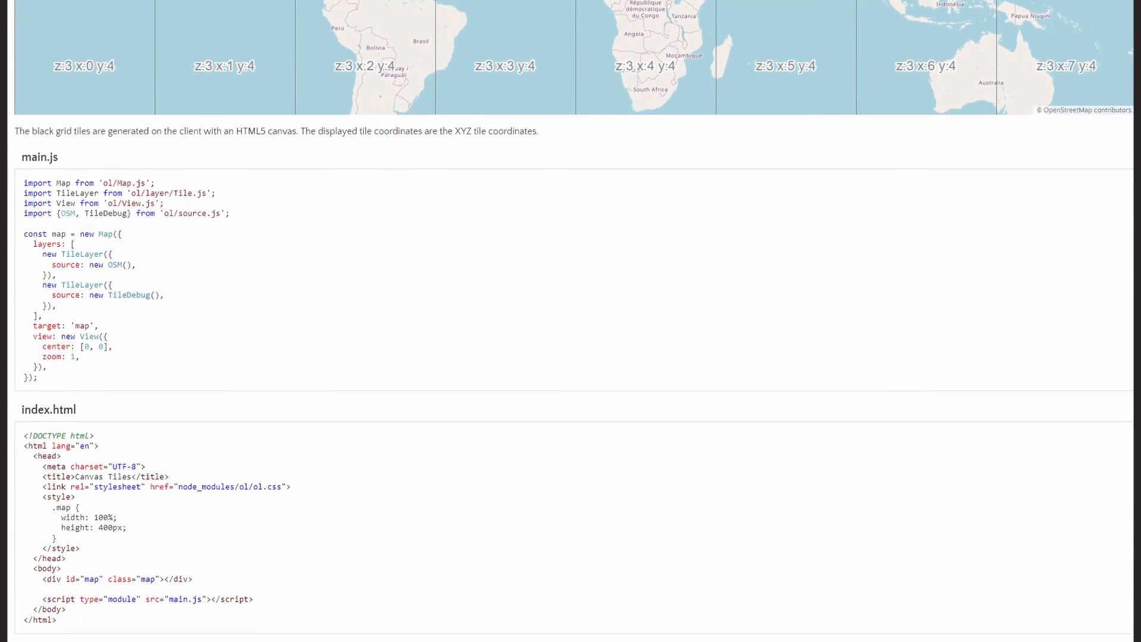
{"action": "scroll", "scroll_direction": "down", "scroll_amount": 3}
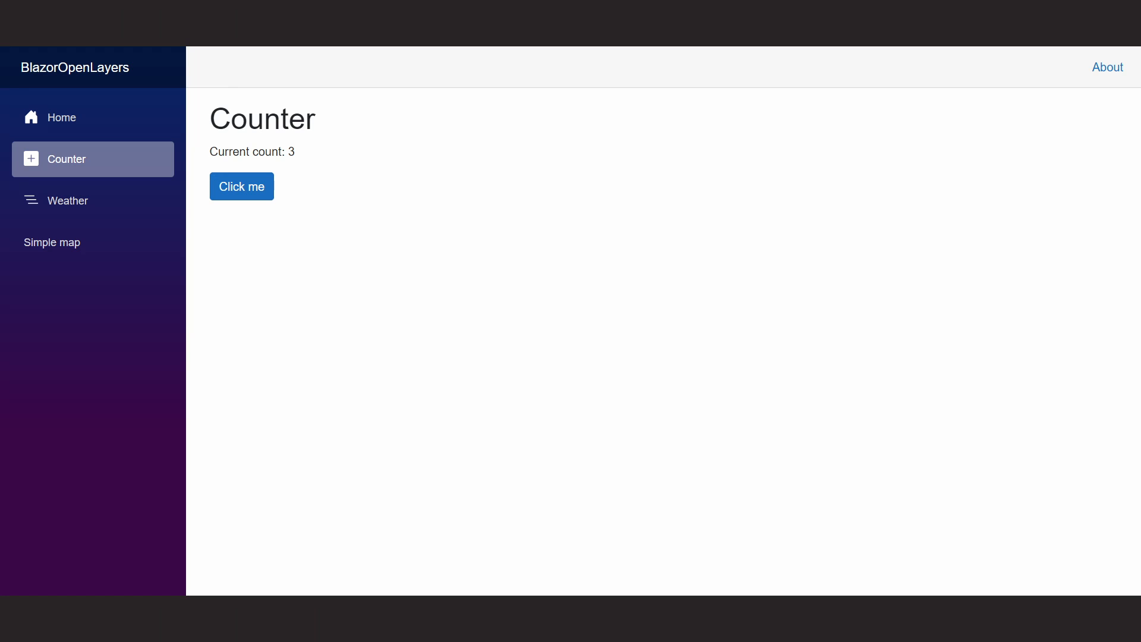
{"action": "left_click", "coordinate": [69, 201]}
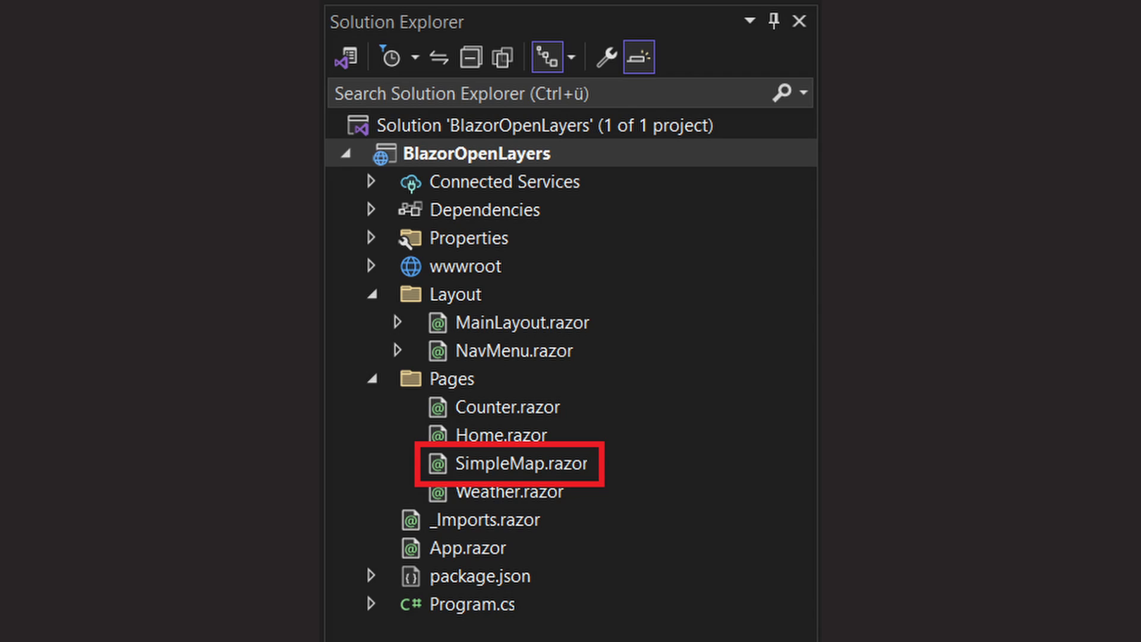
- Open SimpleMap.razor from the Pages folder of the BlazorOpenLayers project
{"action": "double_click", "coordinate": [517, 464]}
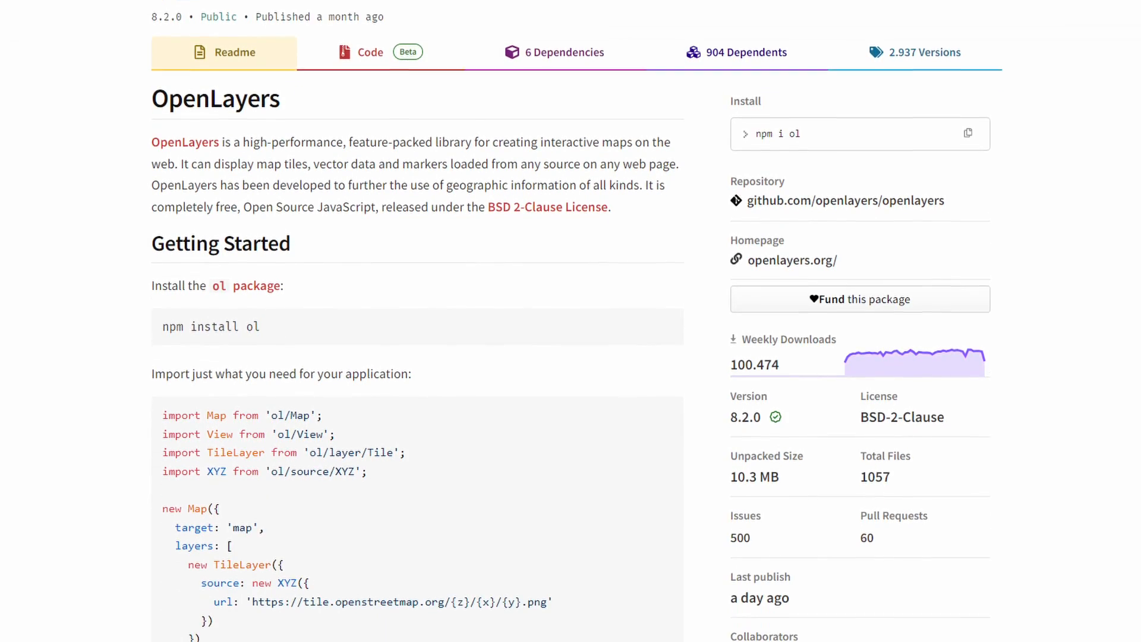
{"action": "scroll", "scroll_direction": "down", "scroll_amount": 3}
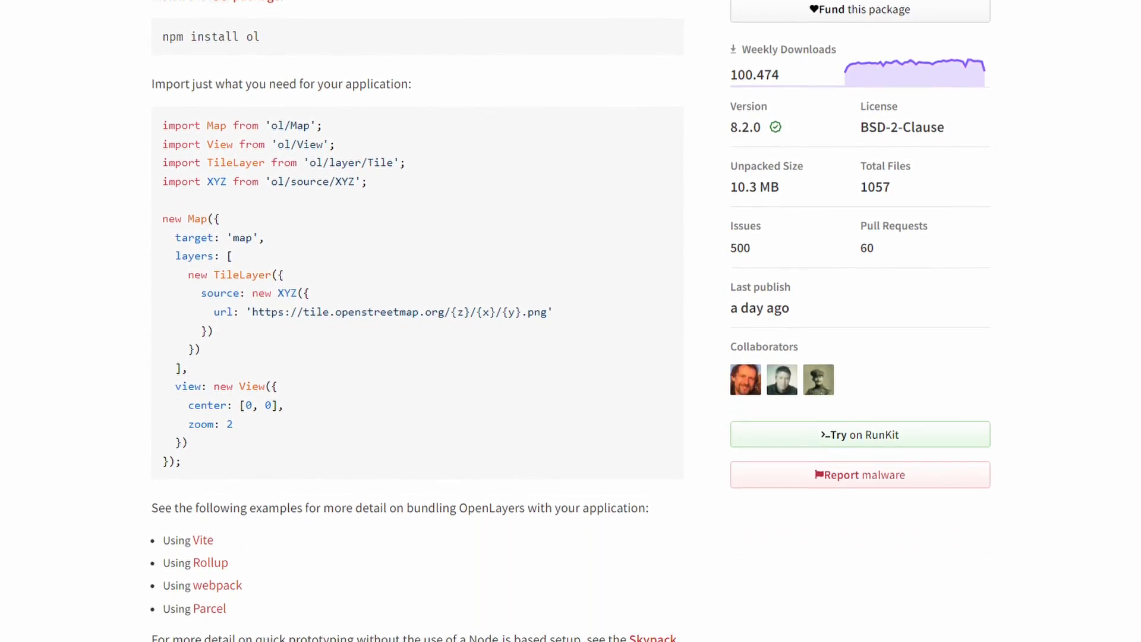
{"action": "left_click", "coordinate": [218, 585]}
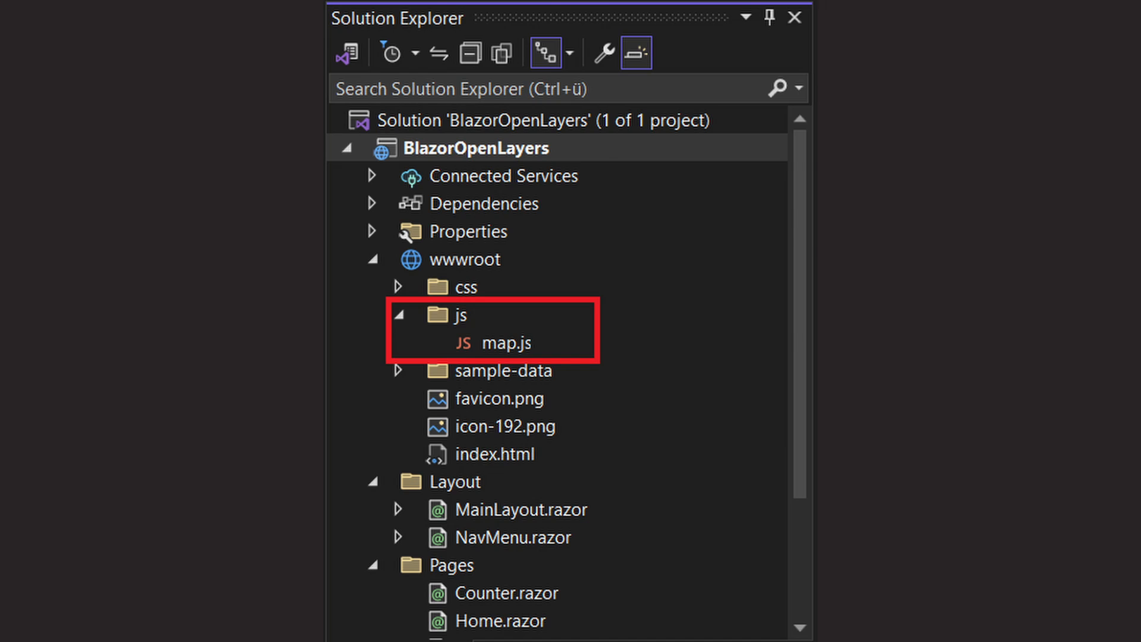
- Open map.js from the project's wwwroot js folder
{"action": "double_click", "coordinate": [499, 343]}
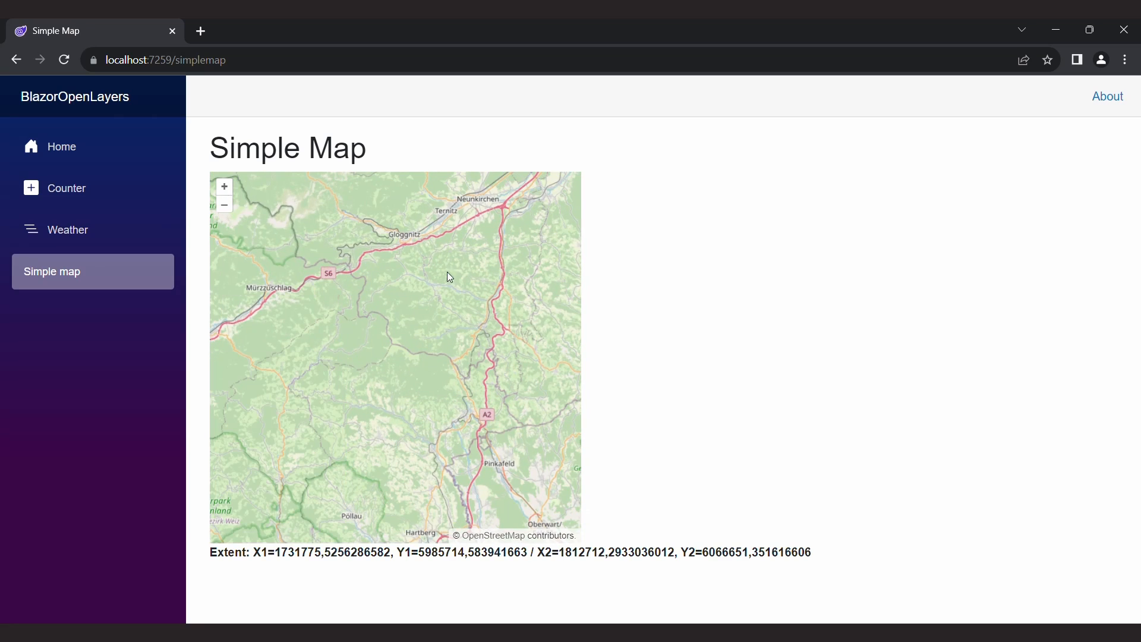
- Pick three spots on the map to show their X/Y in the Clicked line
{"action": "left_click", "coordinate": [349, 372]}
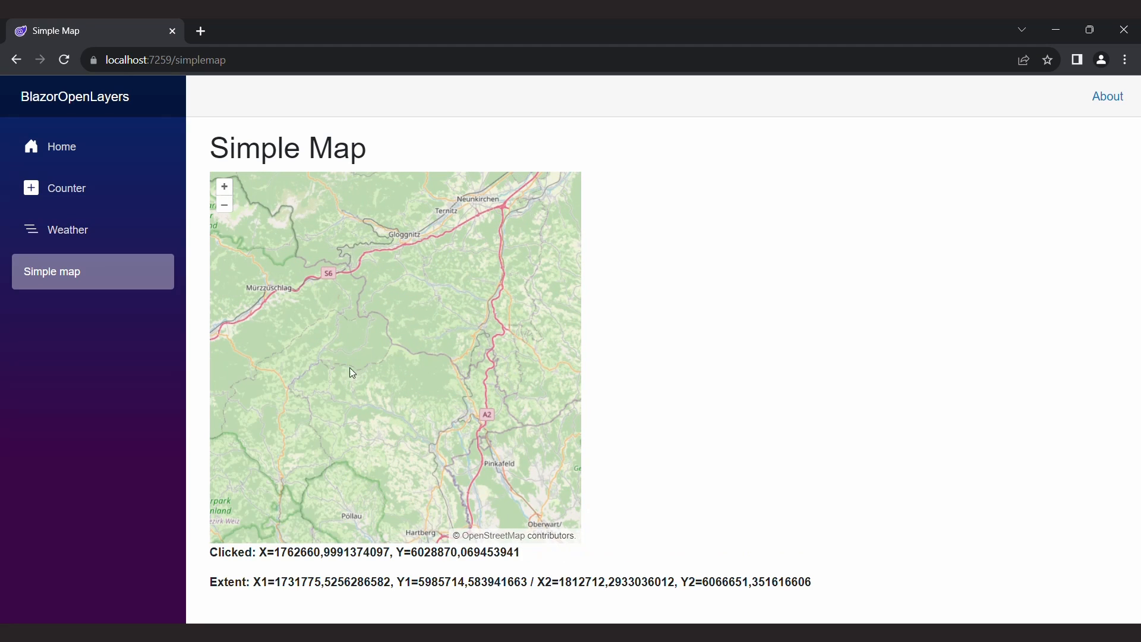
{"action": "left_click", "coordinate": [500, 246]}
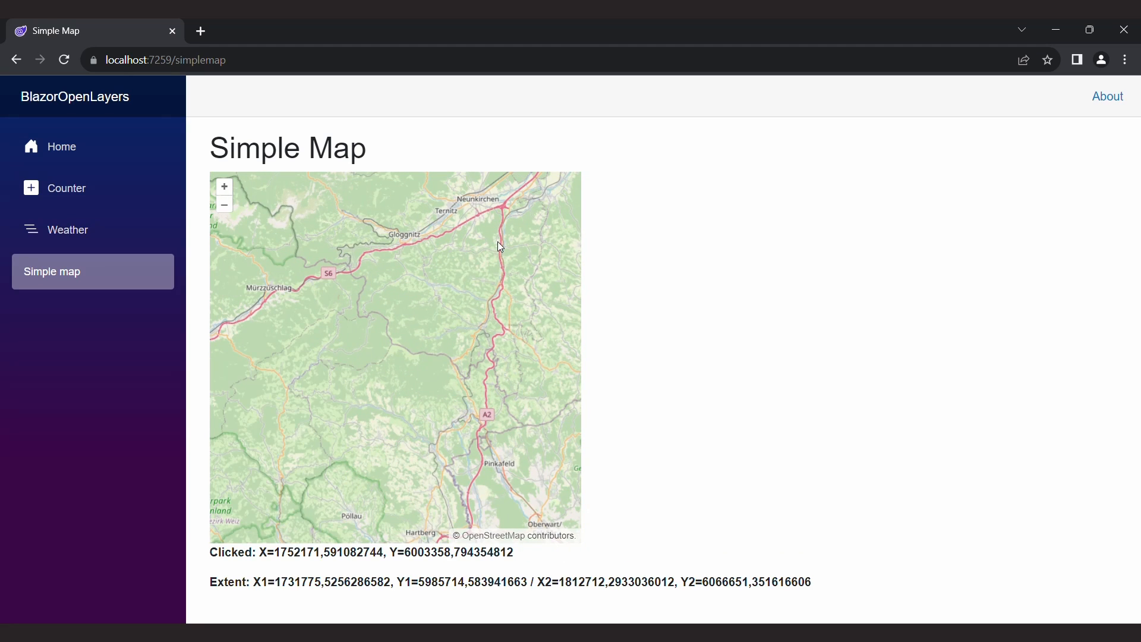
{"action": "left_click", "coordinate": [249, 504]}
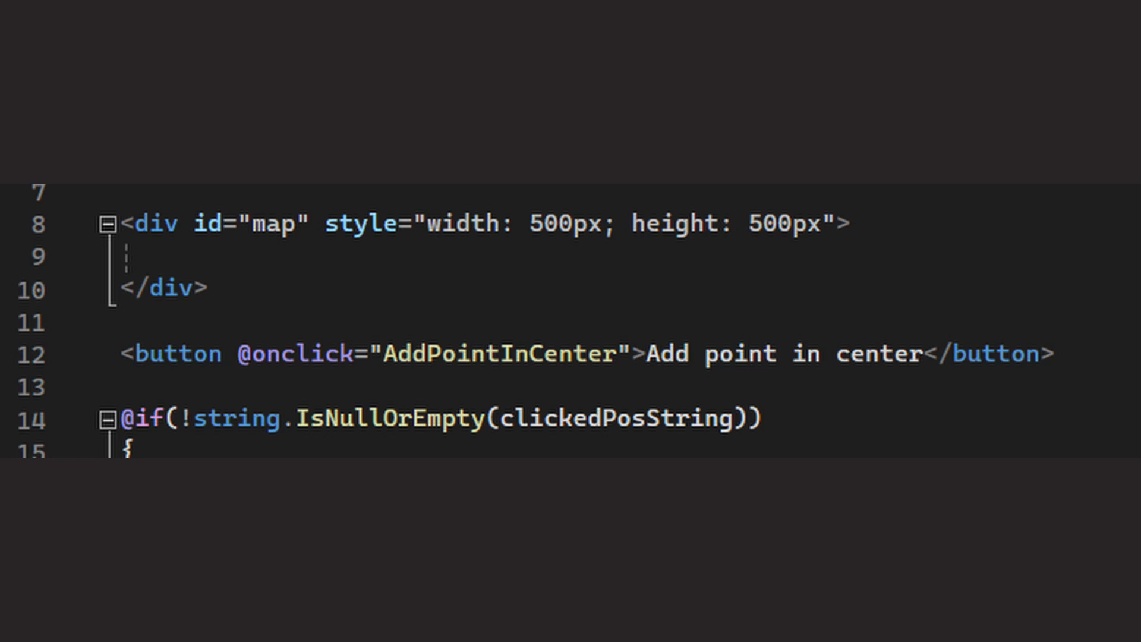
- Bring the AddPointInCenter button markup under the map div into view
{"action": "scroll", "scroll_direction": "down", "scroll_amount": 3}
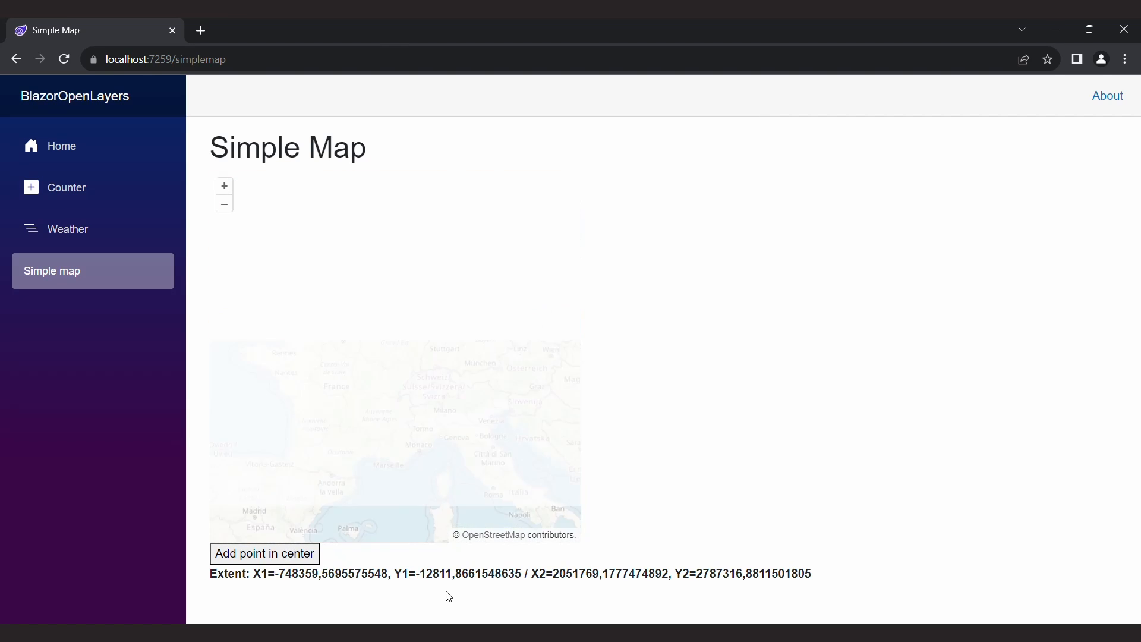
- Focus the reloaded Simple Map page showing the Mediterranean with no coordinates beneath
{"action": "left_click", "coordinate": [264, 553]}
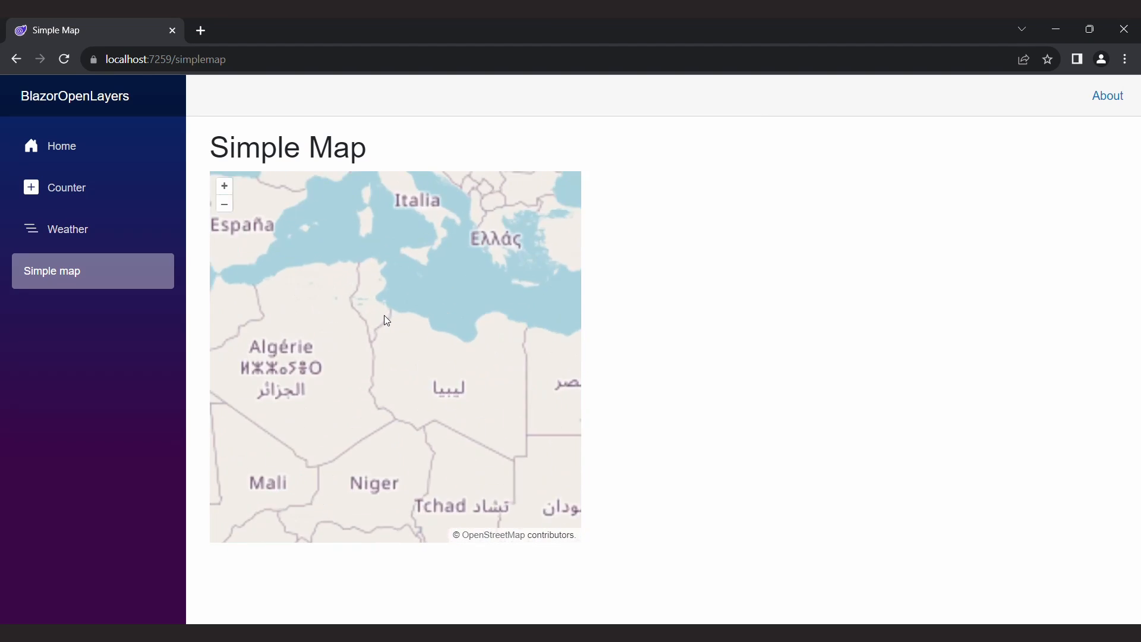
- Pan the map north to Schleswig-Holstein and add a red point at its centre
{"action": "left_click_drag", "start_coordinate": [385, 320], "coordinate": [397, 301]}
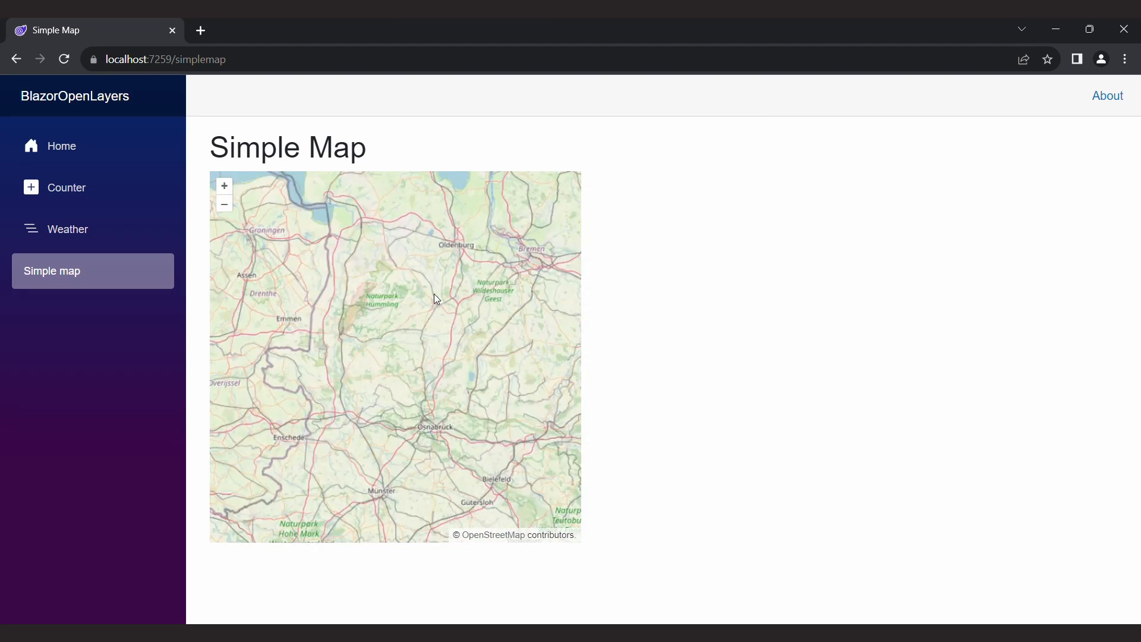
{"action": "left_click_drag", "start_coordinate": [432, 298], "coordinate": [378, 371]}
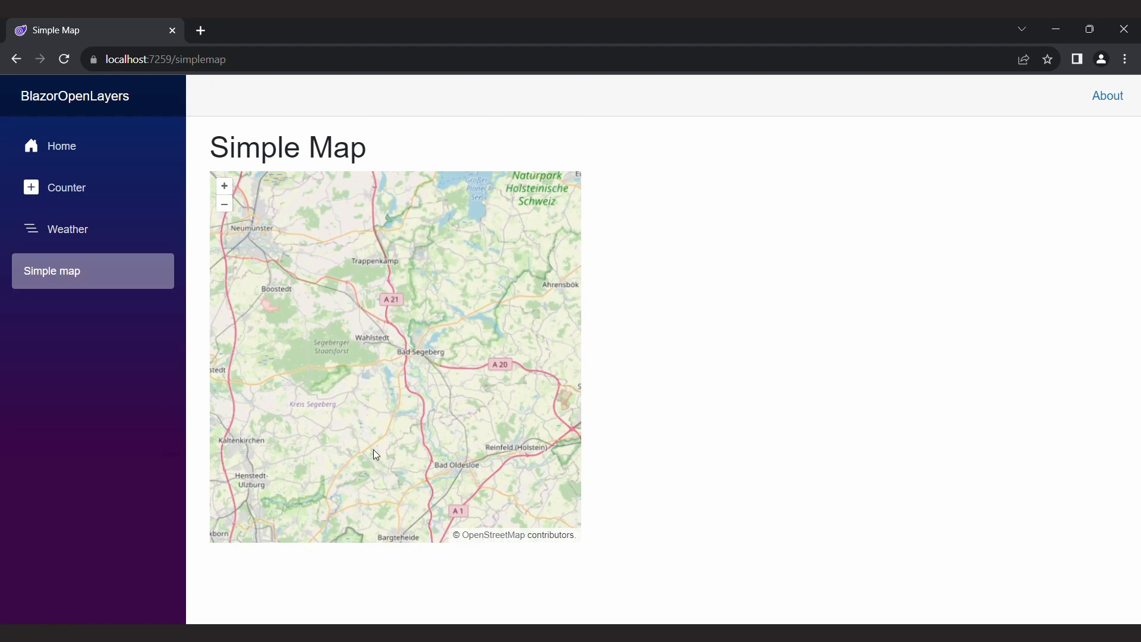
{"action": "left_click", "coordinate": [225, 203]}
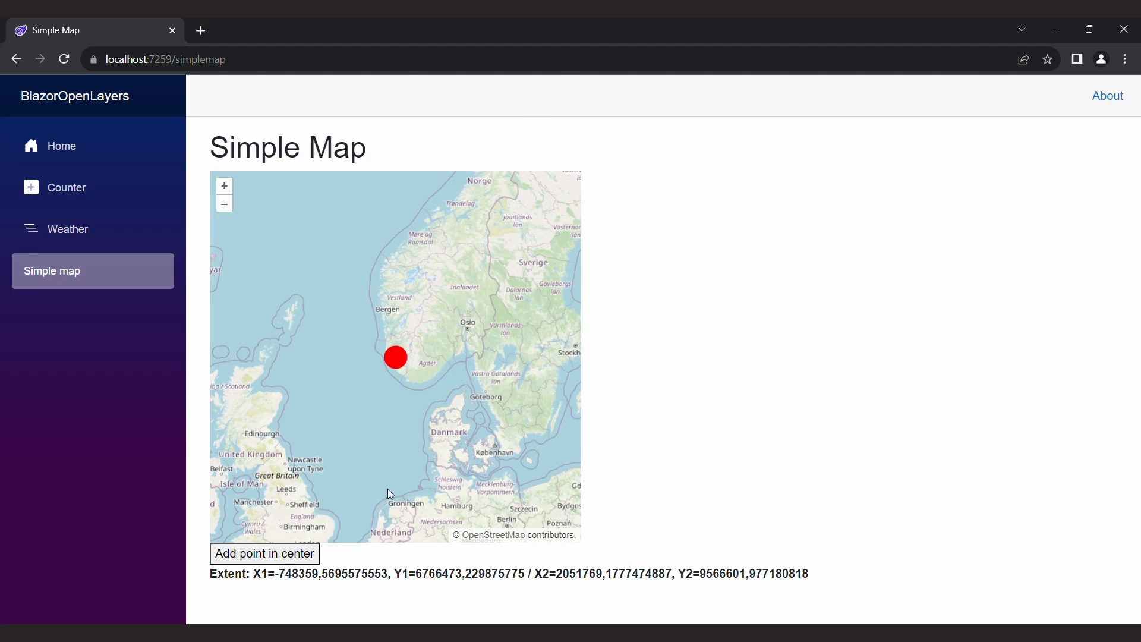
{"action": "left_click", "coordinate": [264, 553]}
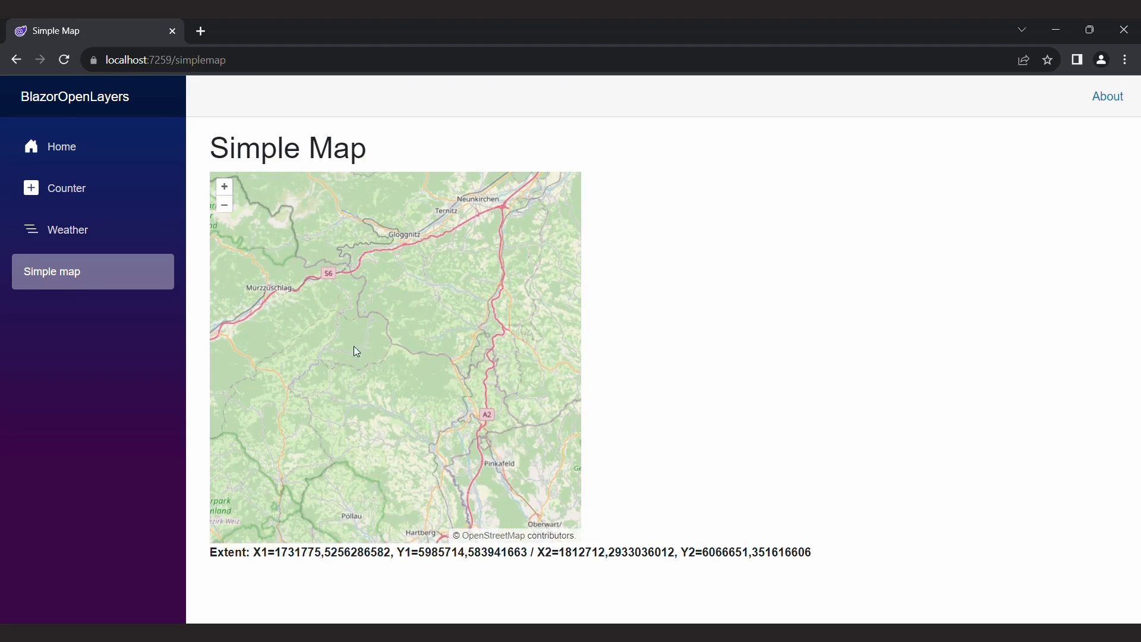
- Pick four spots on the eastern Austria map to report their Clicked X/Y coordinates
{"action": "left_click", "coordinate": [305, 466]}
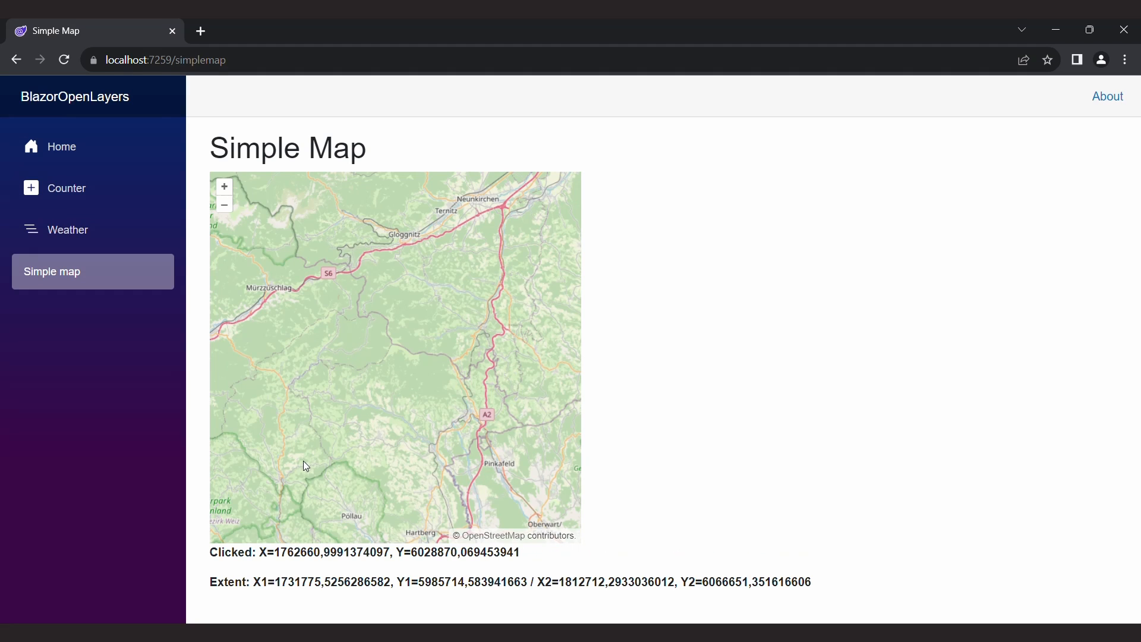
{"action": "left_click", "coordinate": [501, 353]}
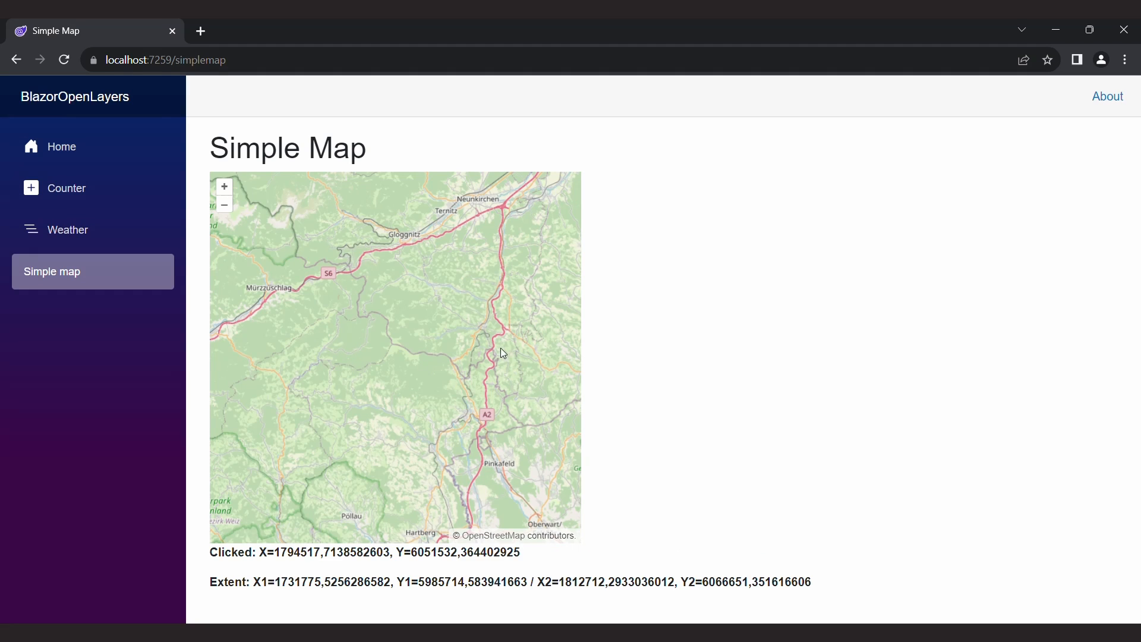
{"action": "left_click", "coordinate": [246, 511]}
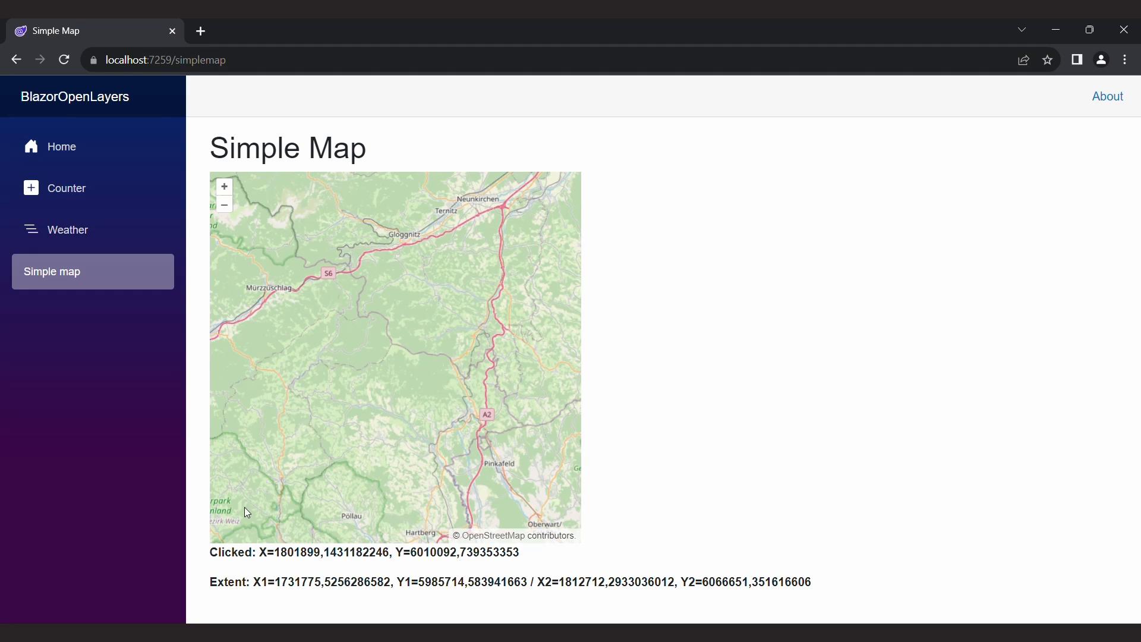
{"action": "left_click", "coordinate": [472, 412]}
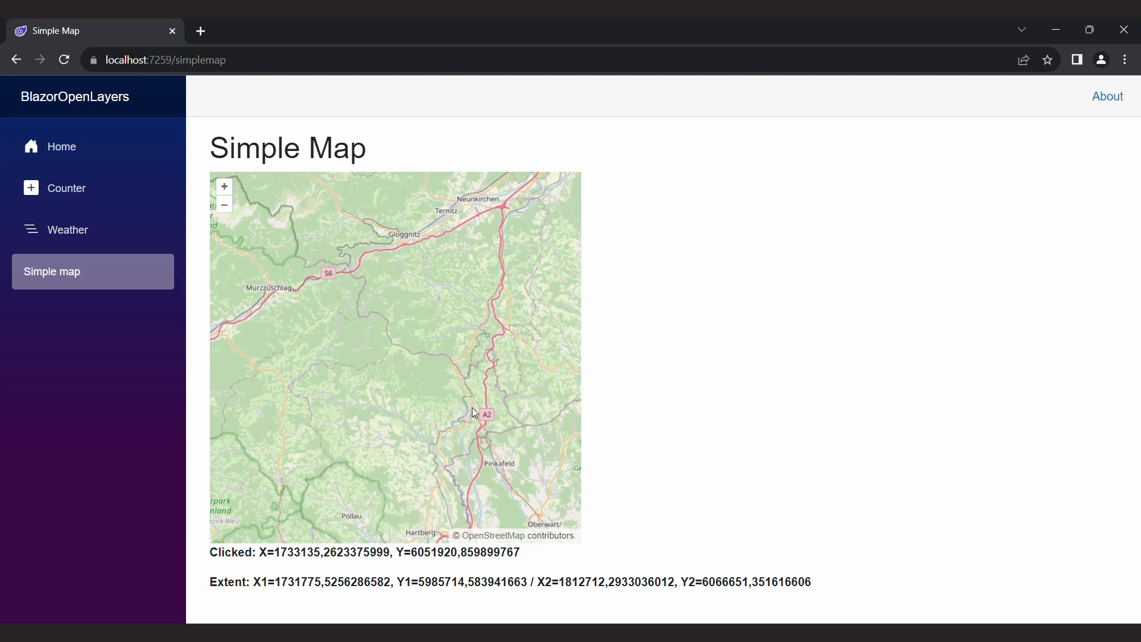